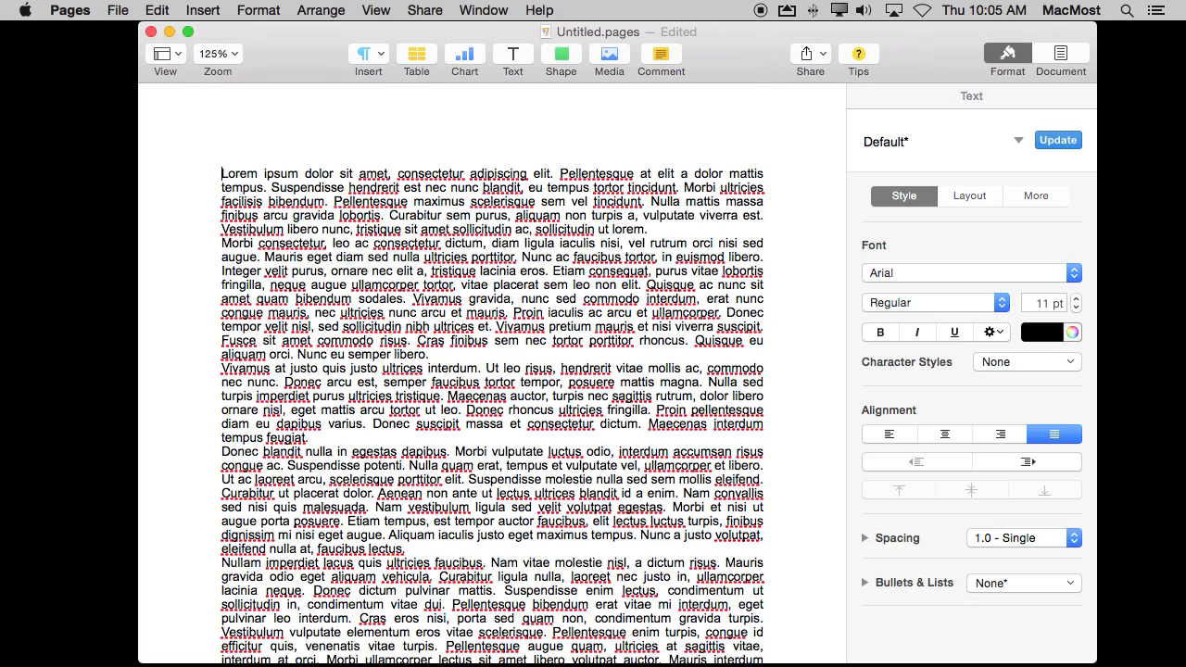
# Page down macmost.com in Safari to recent tutorials and blog posts, then return to Pages.
pyautogui.scroll(-3)
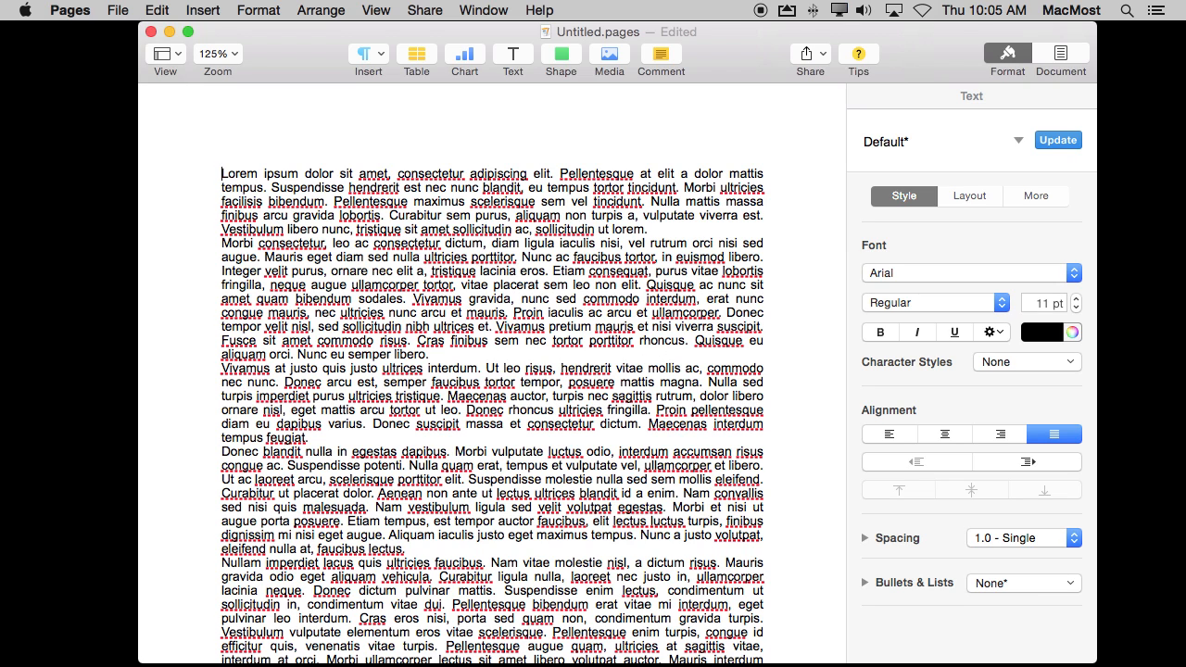
pyautogui.click(221, 173)
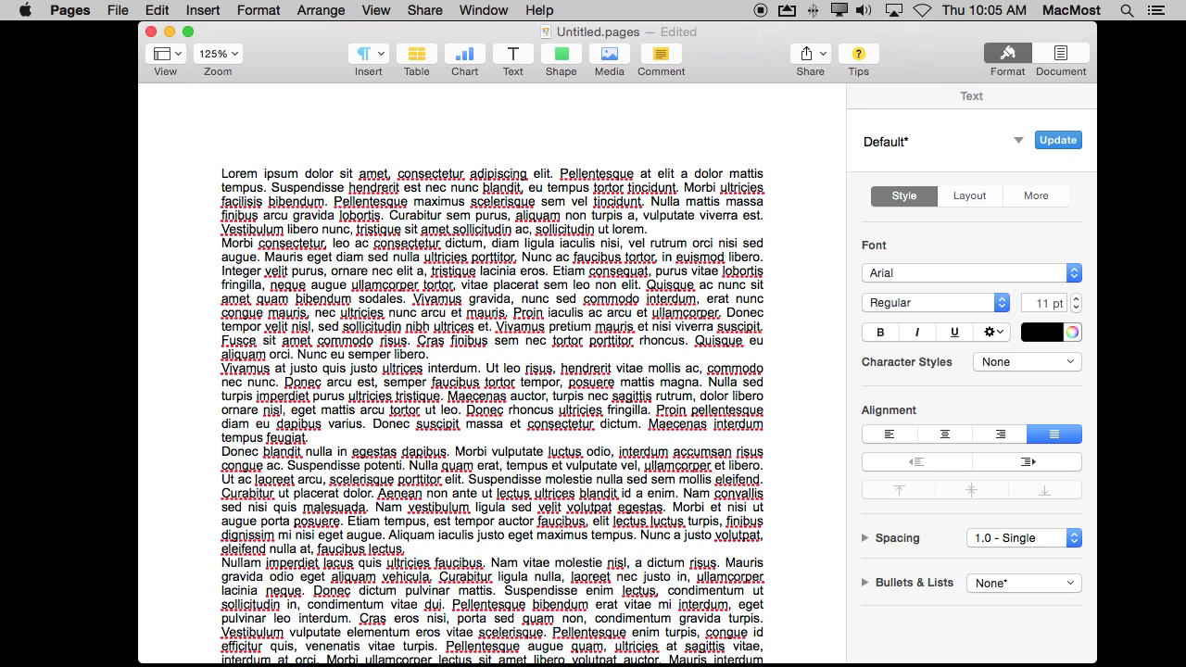
pyautogui.moveTo(309, 52)
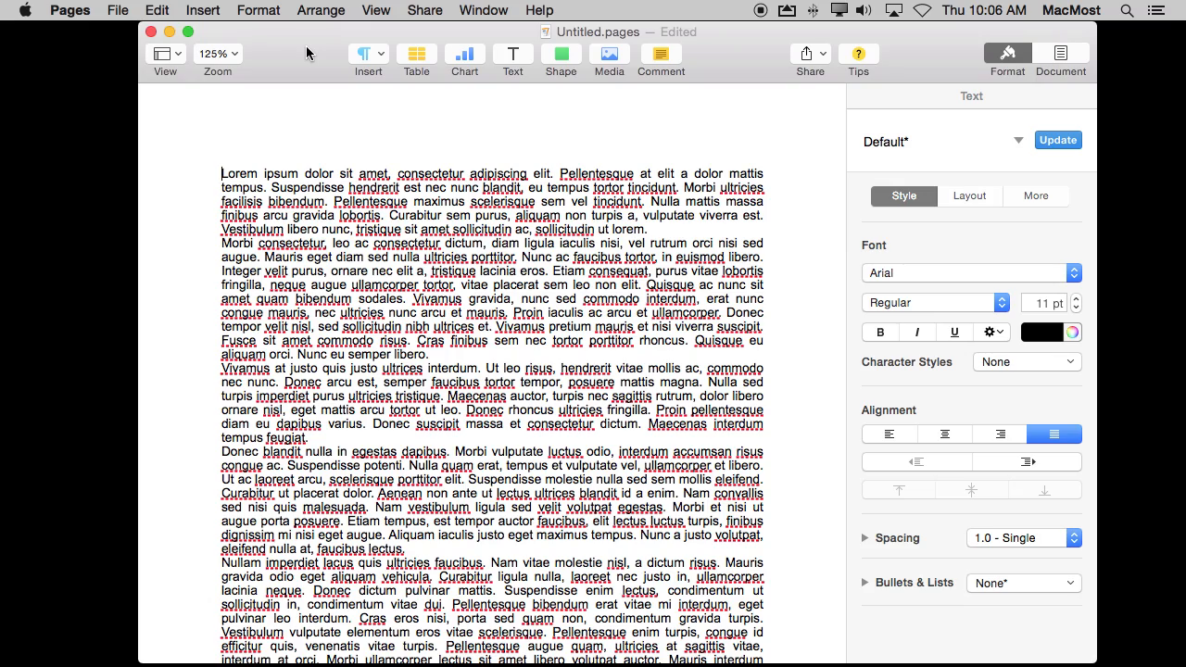
pyautogui.scroll(-3)
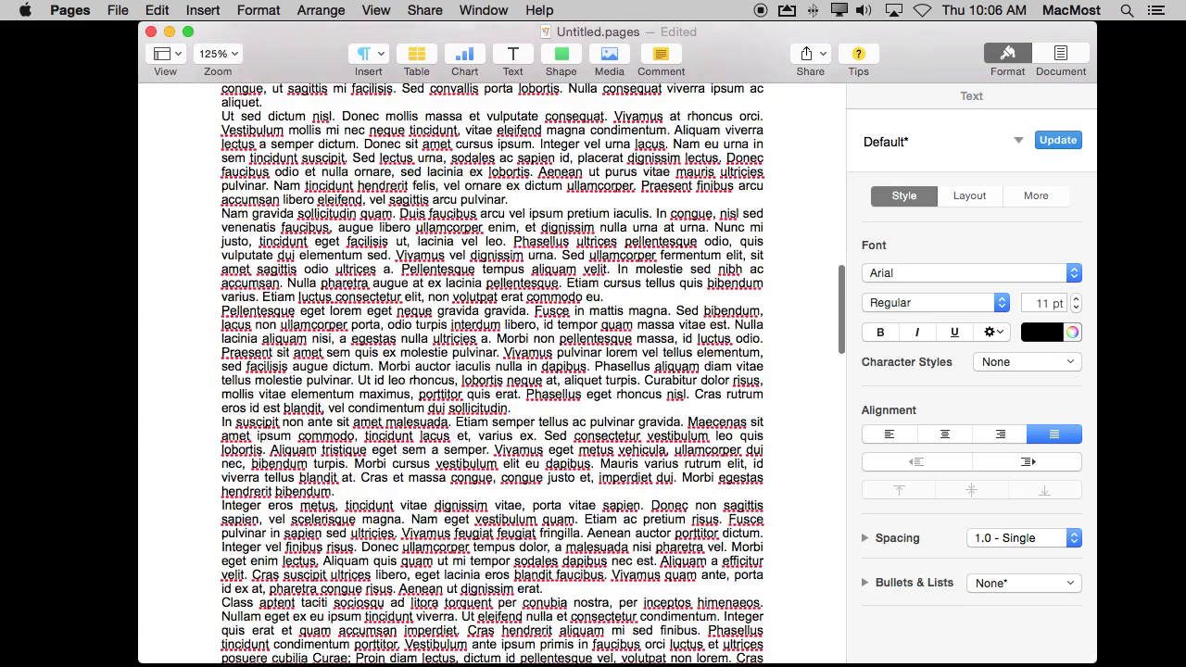
pyautogui.scroll(-3)
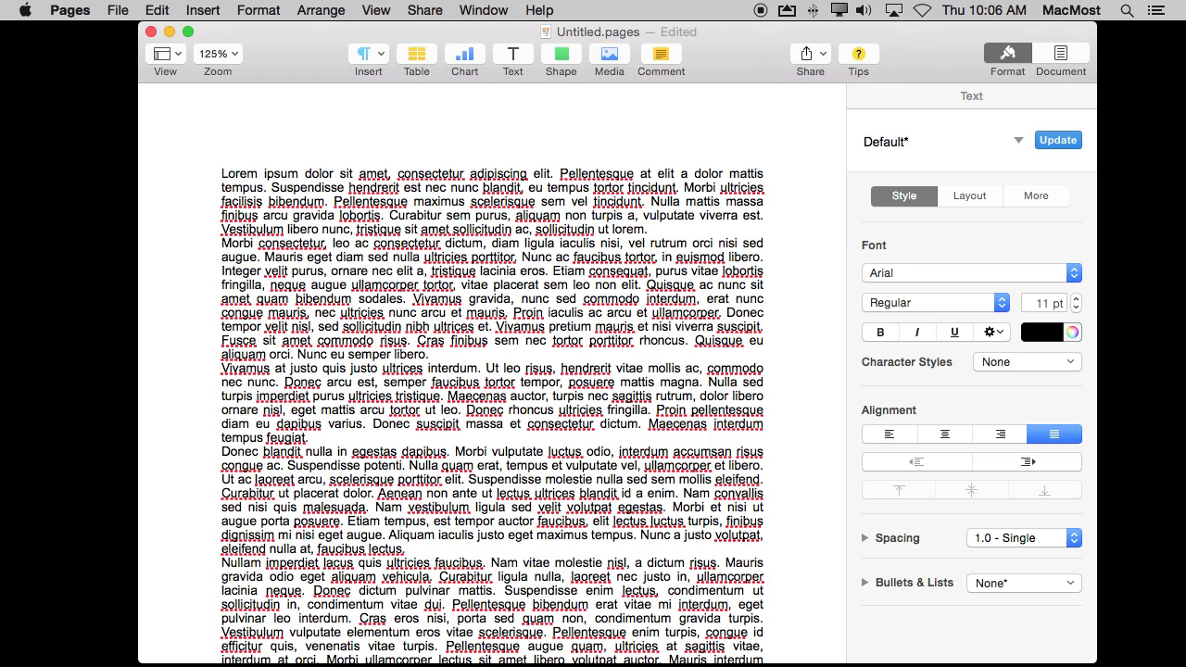
pyautogui.scroll(-3)
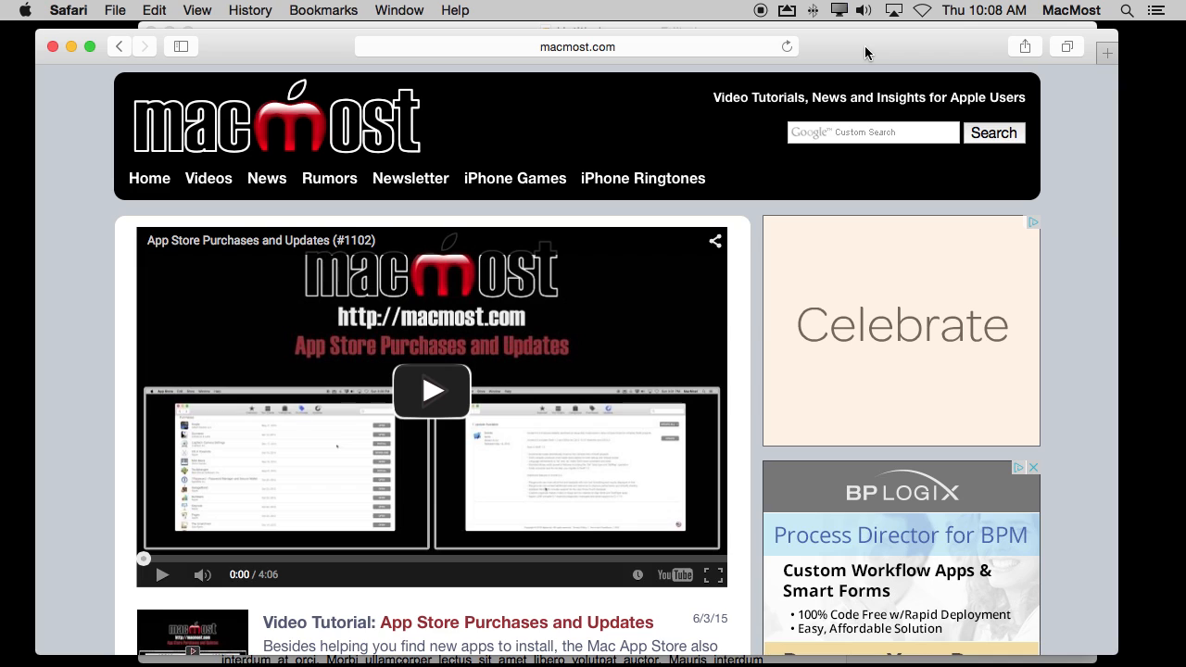
pyautogui.moveTo(623, 86)
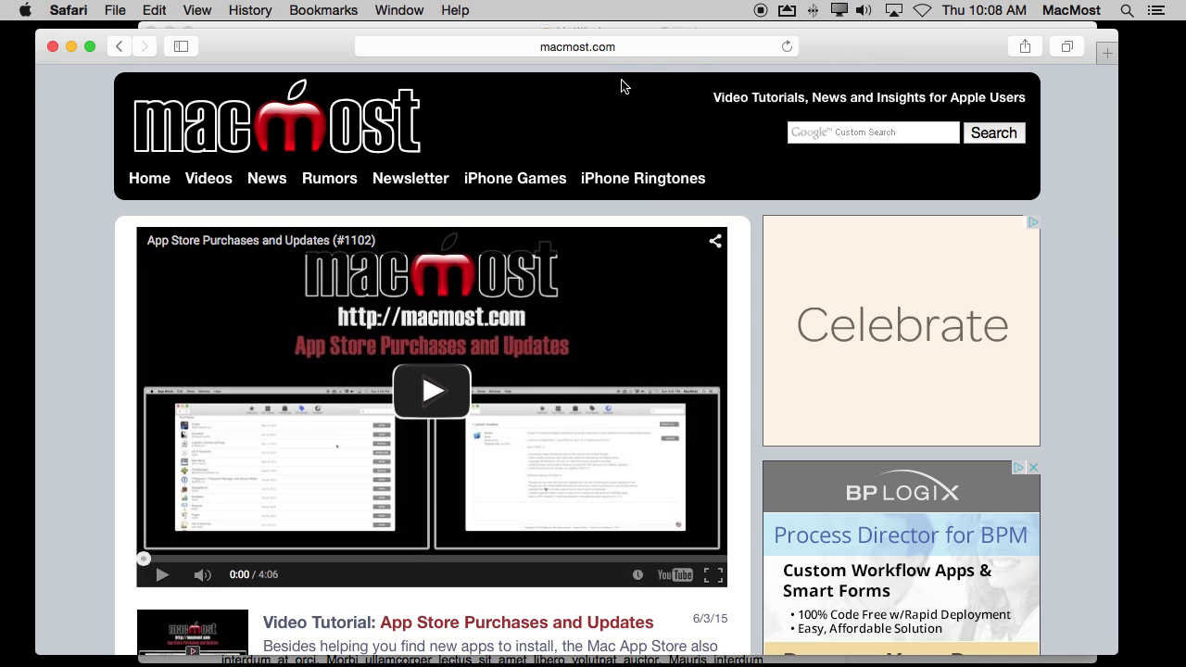
pyautogui.moveTo(591, 125)
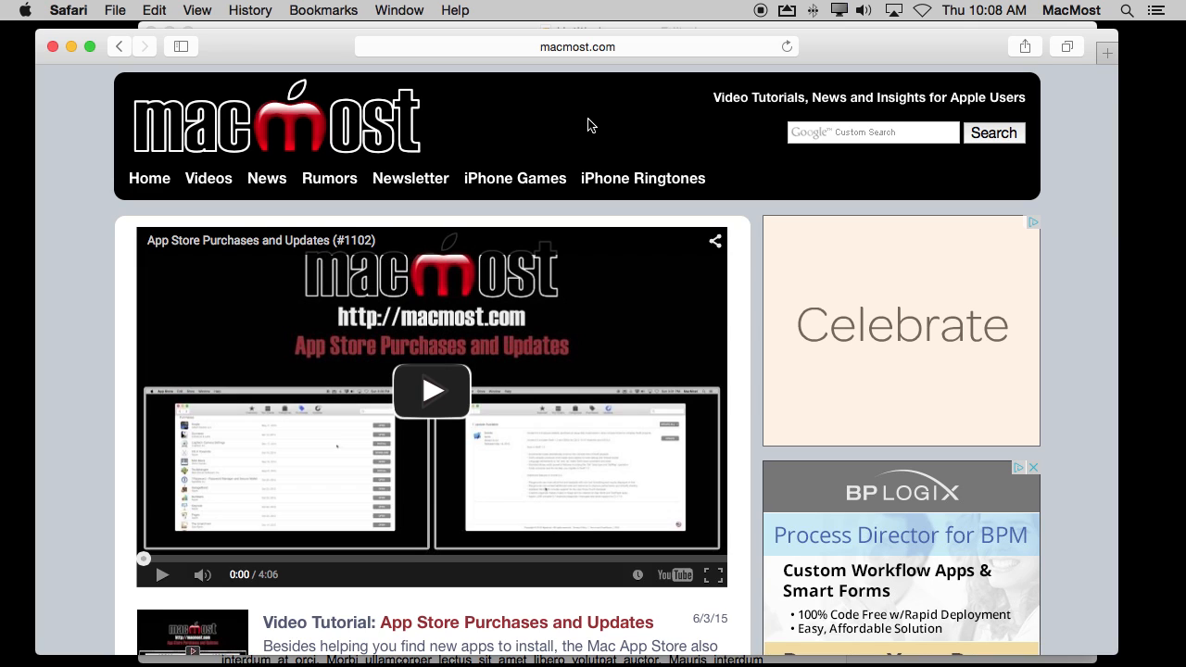
pyautogui.moveTo(208, 178)
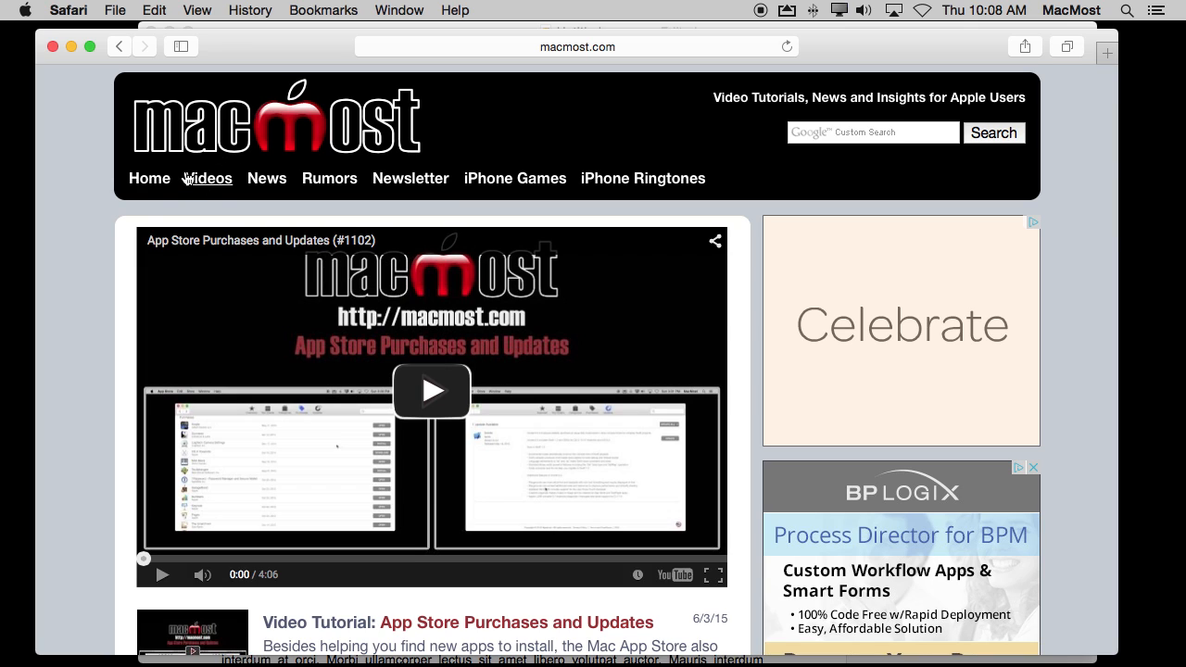
pyautogui.moveTo(246, 298)
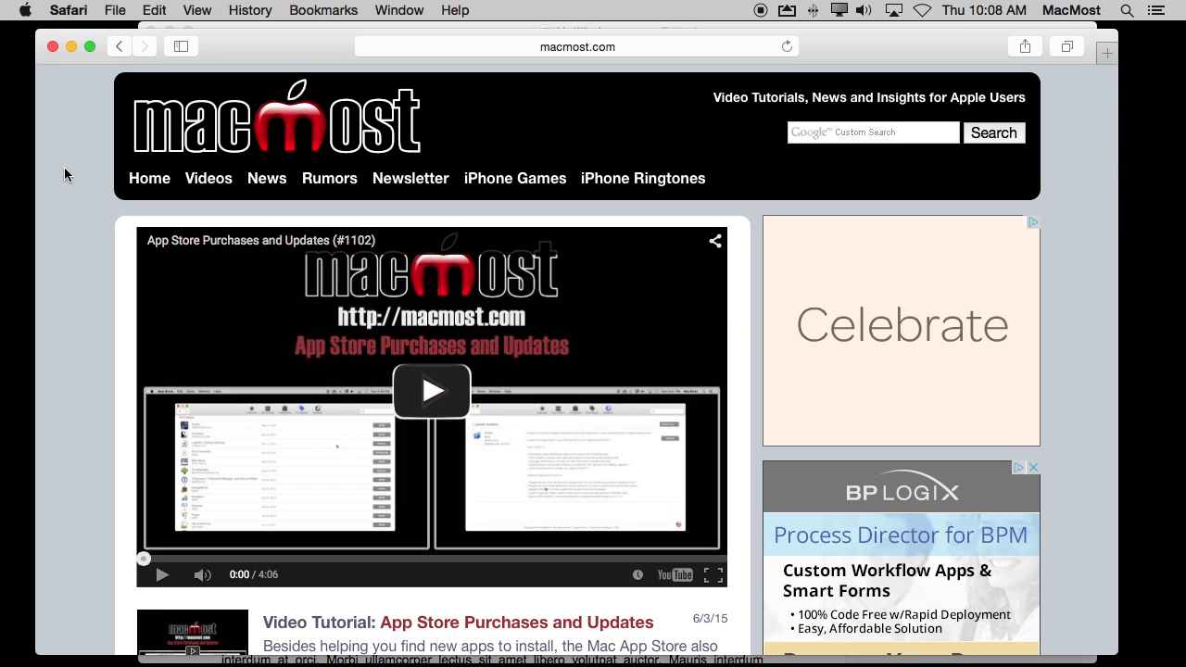
pyautogui.moveTo(71, 164)
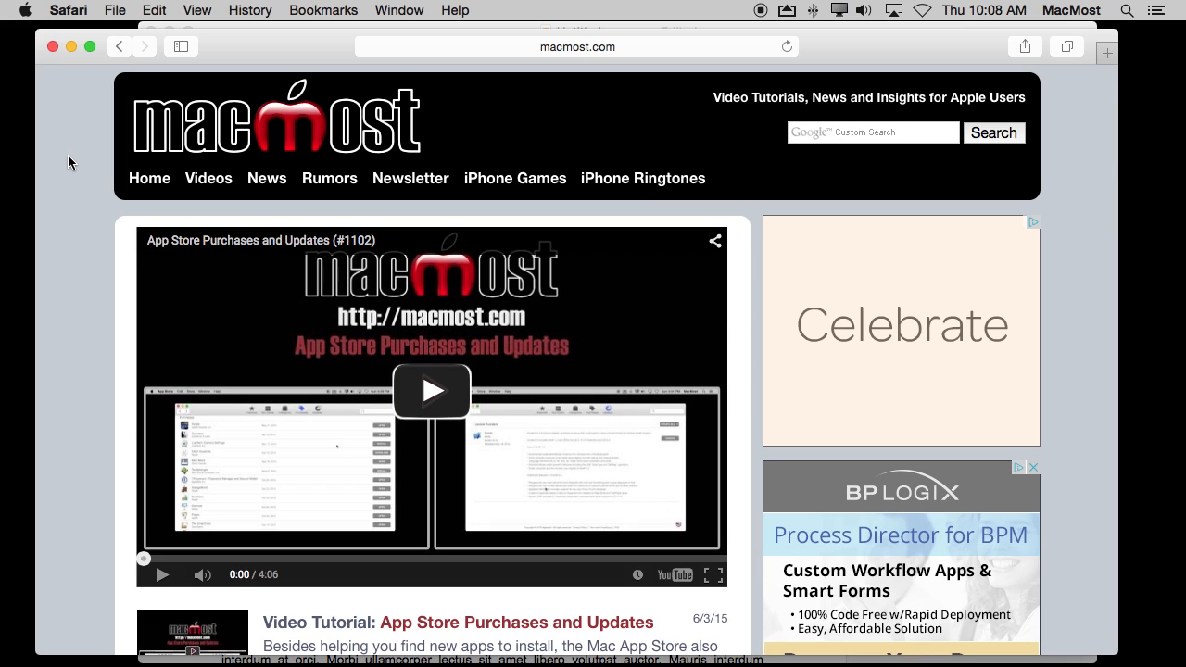
pyautogui.moveTo(79, 179)
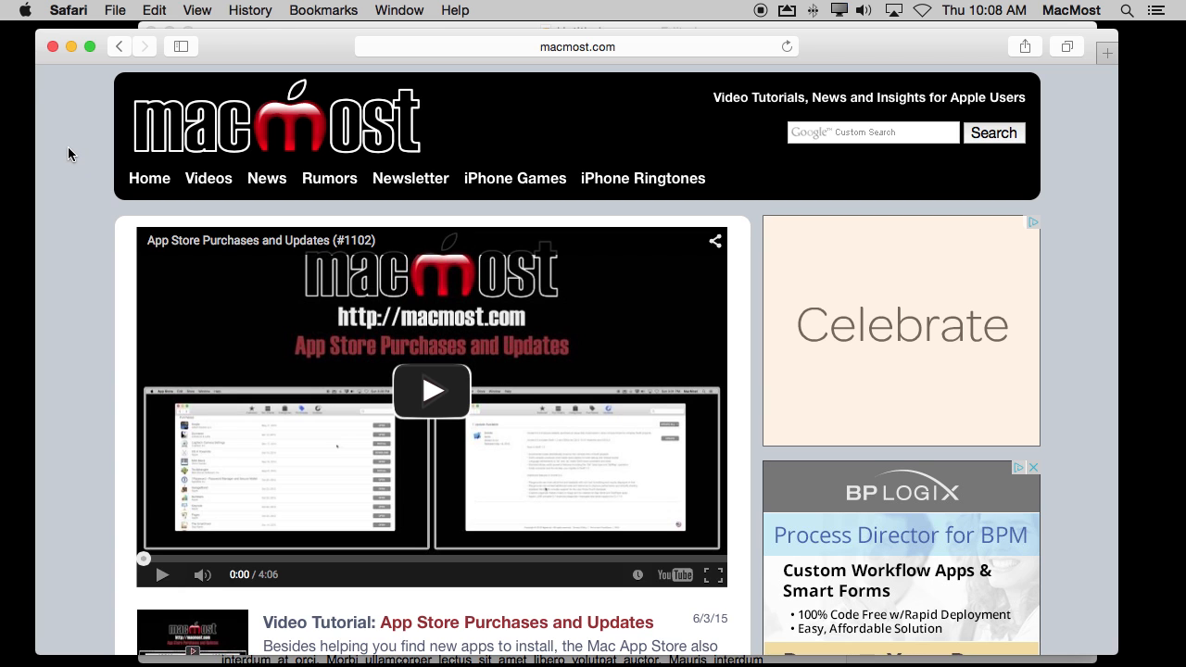
pyautogui.scroll(-3)
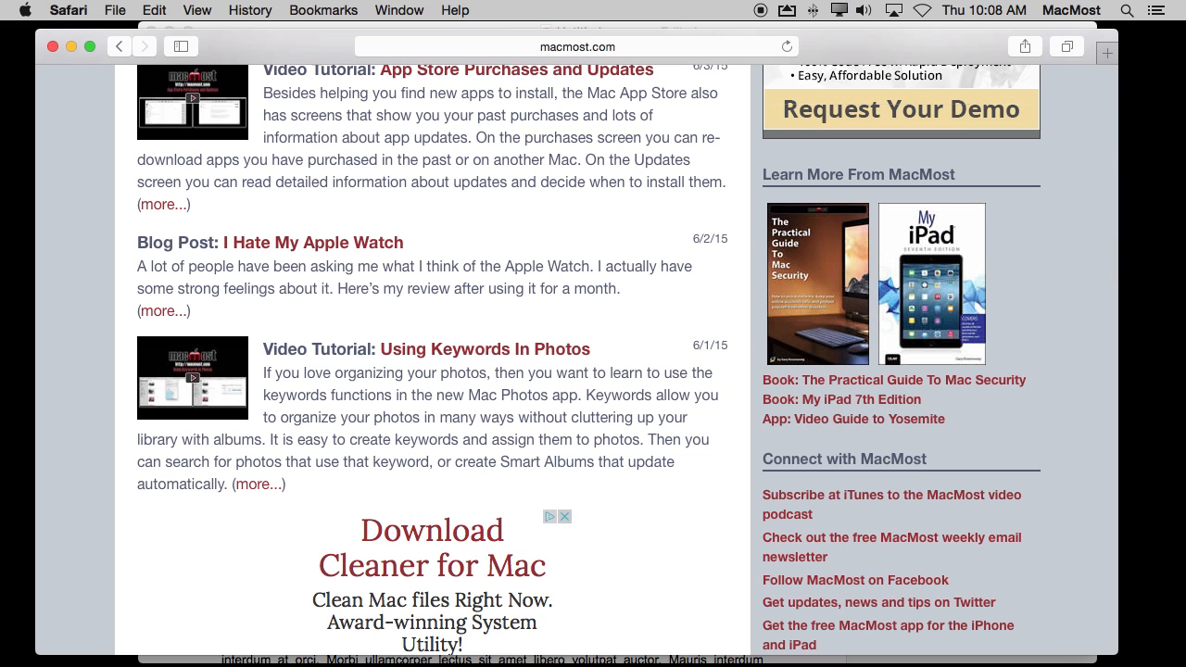
pyautogui.scroll(3)
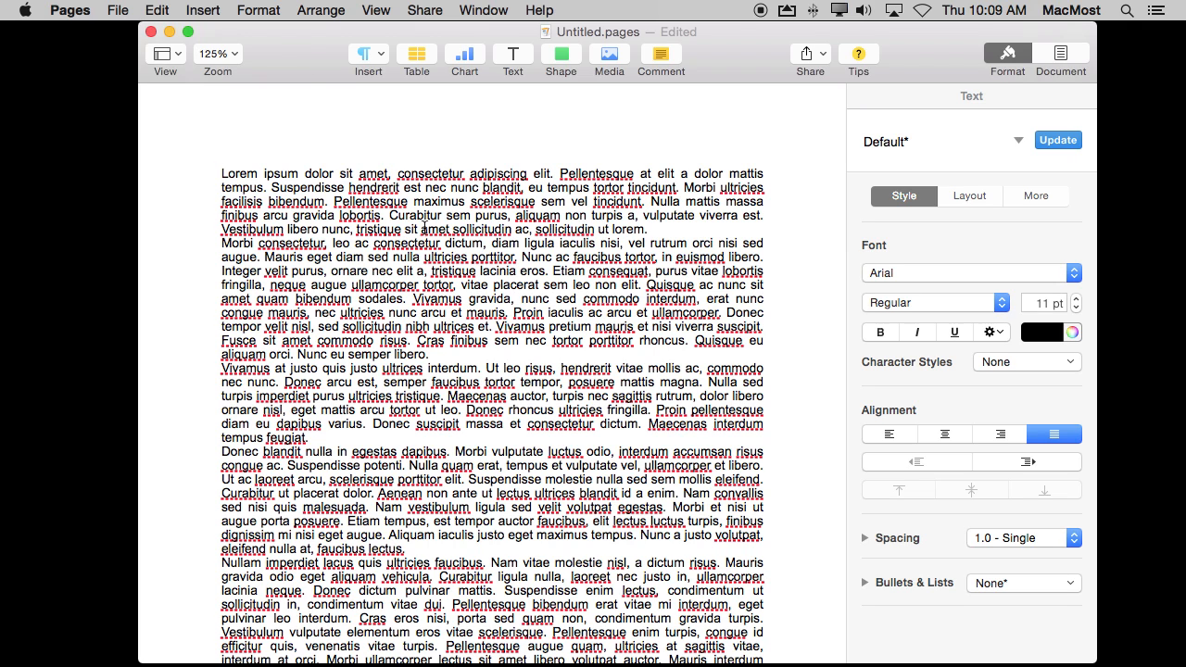
pyautogui.moveTo(517, 342)
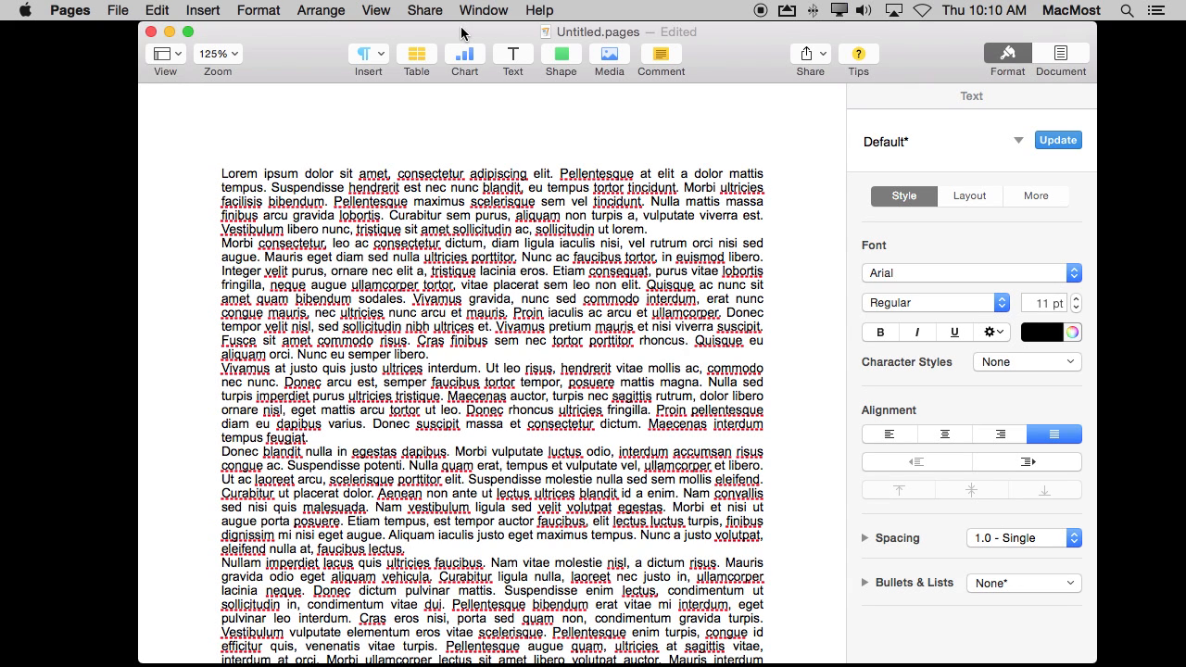
# Move the insertion point from after 'ipsum' down to a later page break.
pyautogui.click(305, 173)
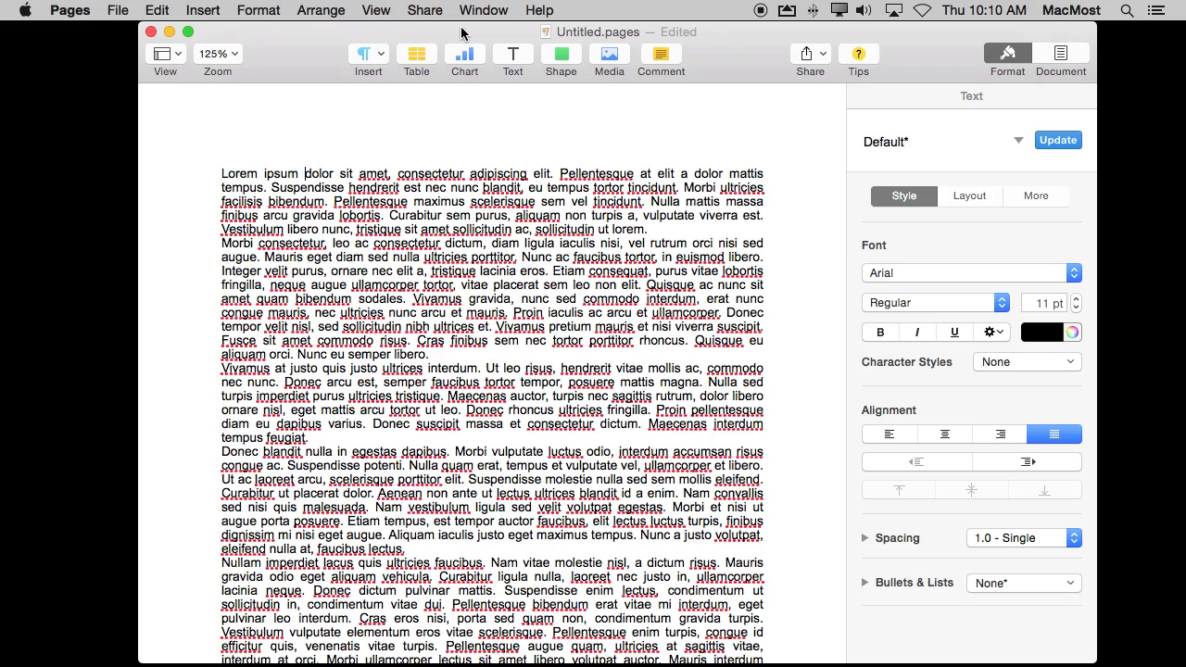
pyautogui.scroll(-3)
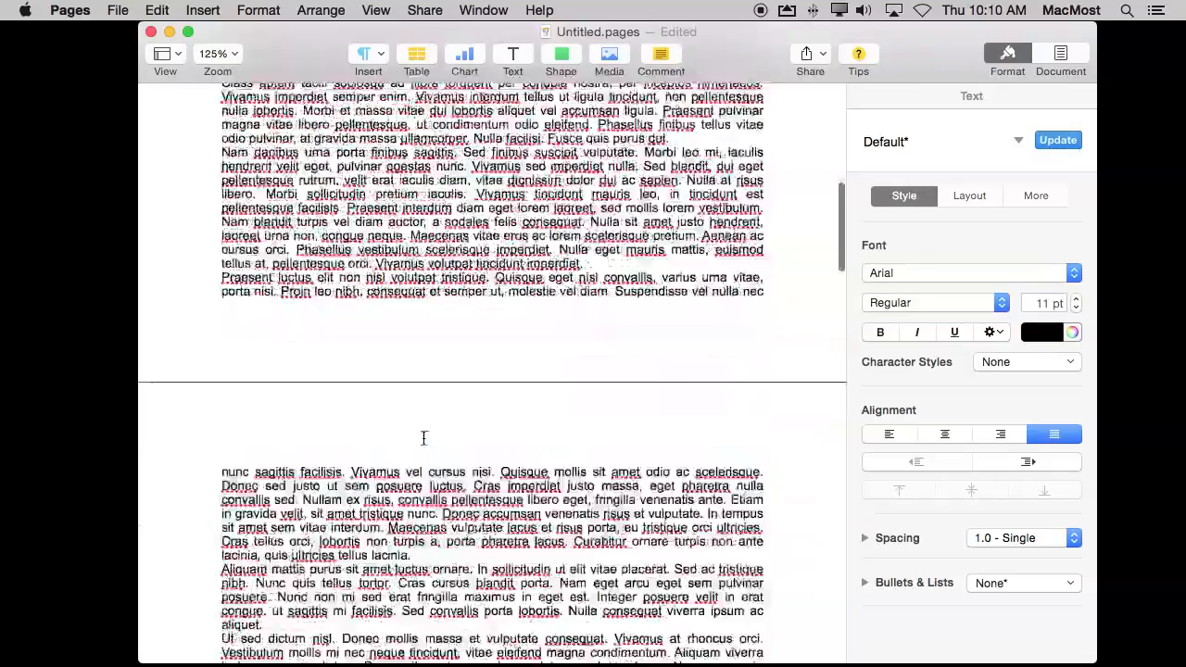
pyautogui.scroll(-3)
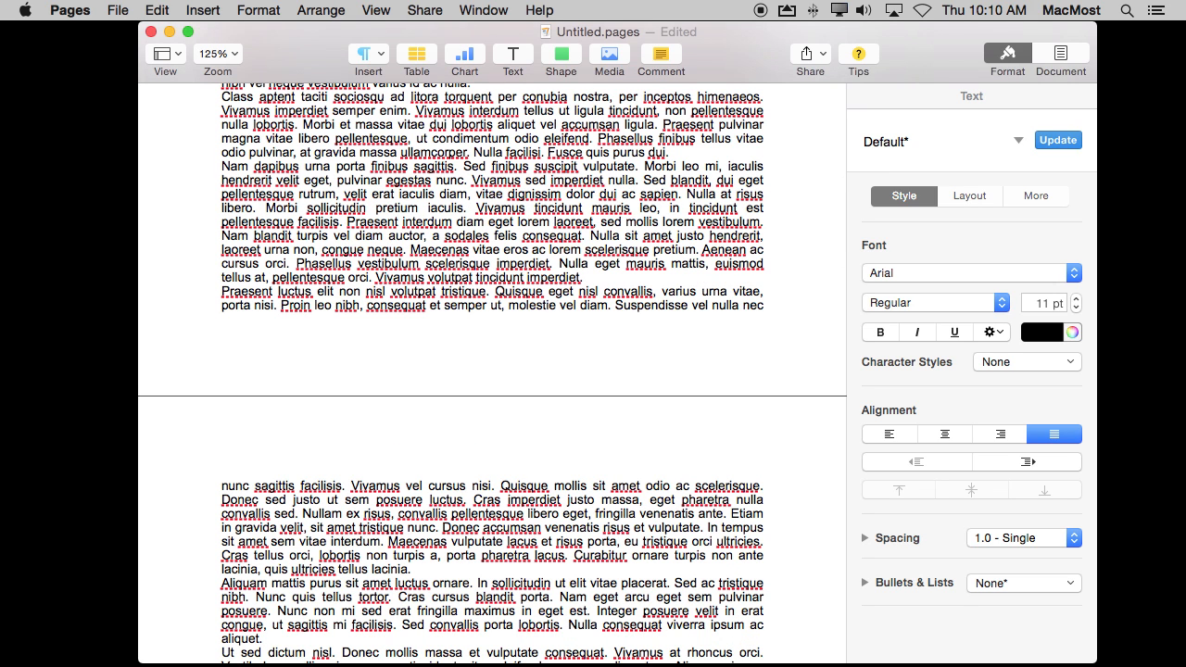
pyautogui.click(269, 639)
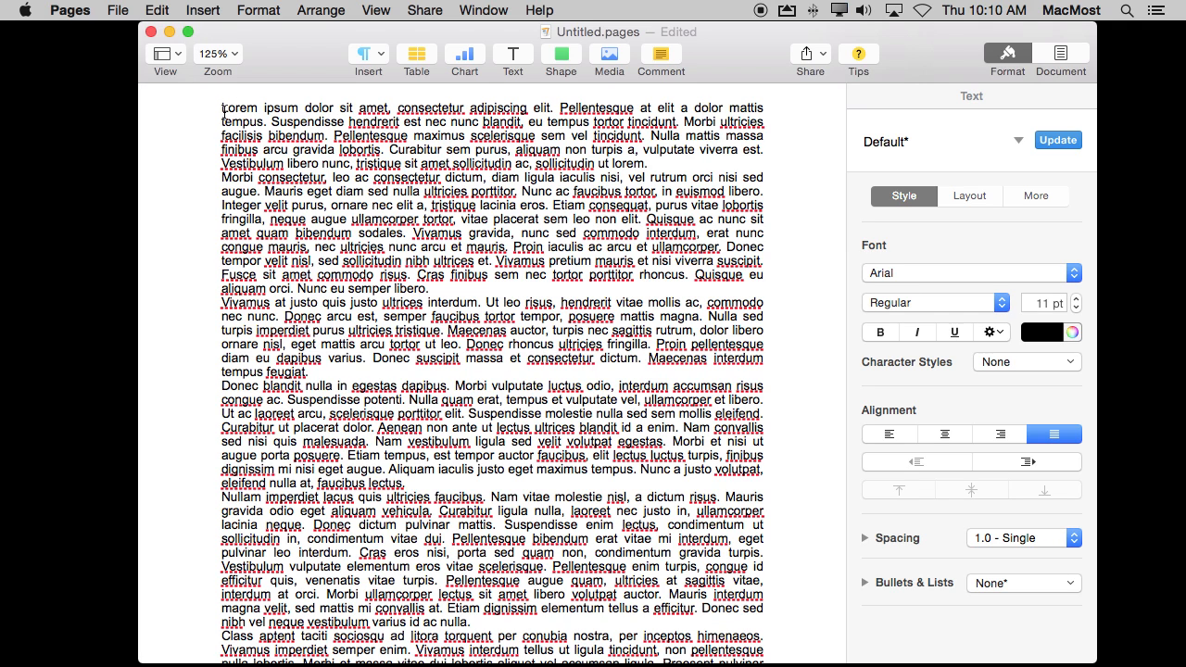
pyautogui.scroll(-3)
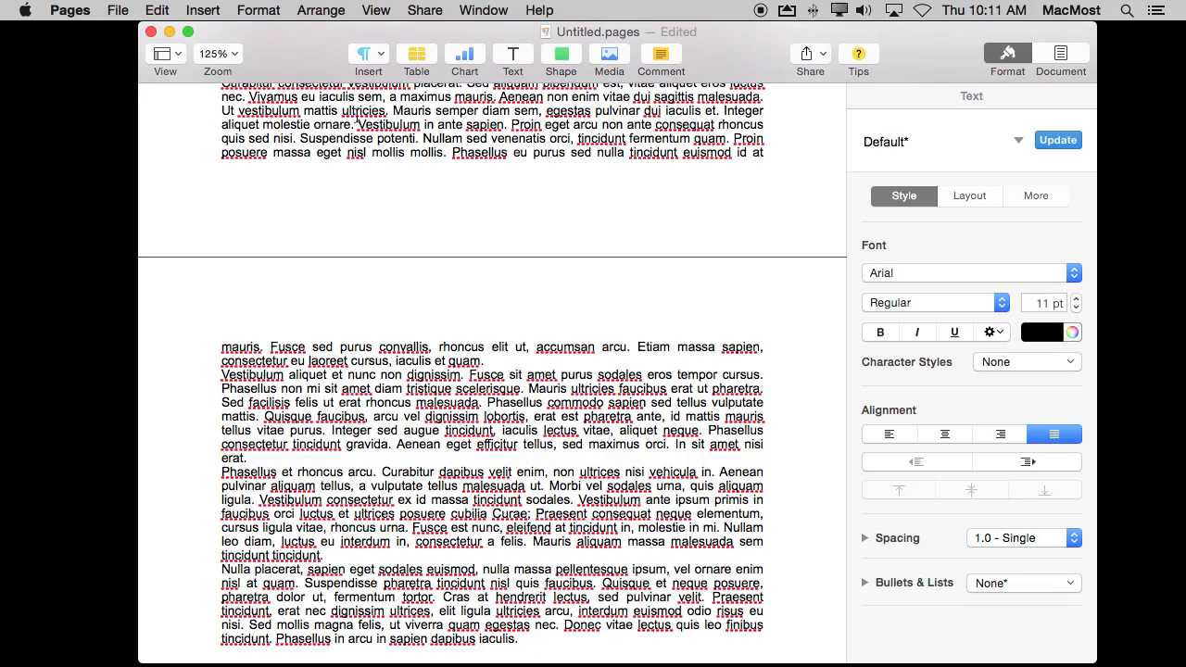
# Move back up the lorem ipsum document to the first page break.
pyautogui.scroll(-3)
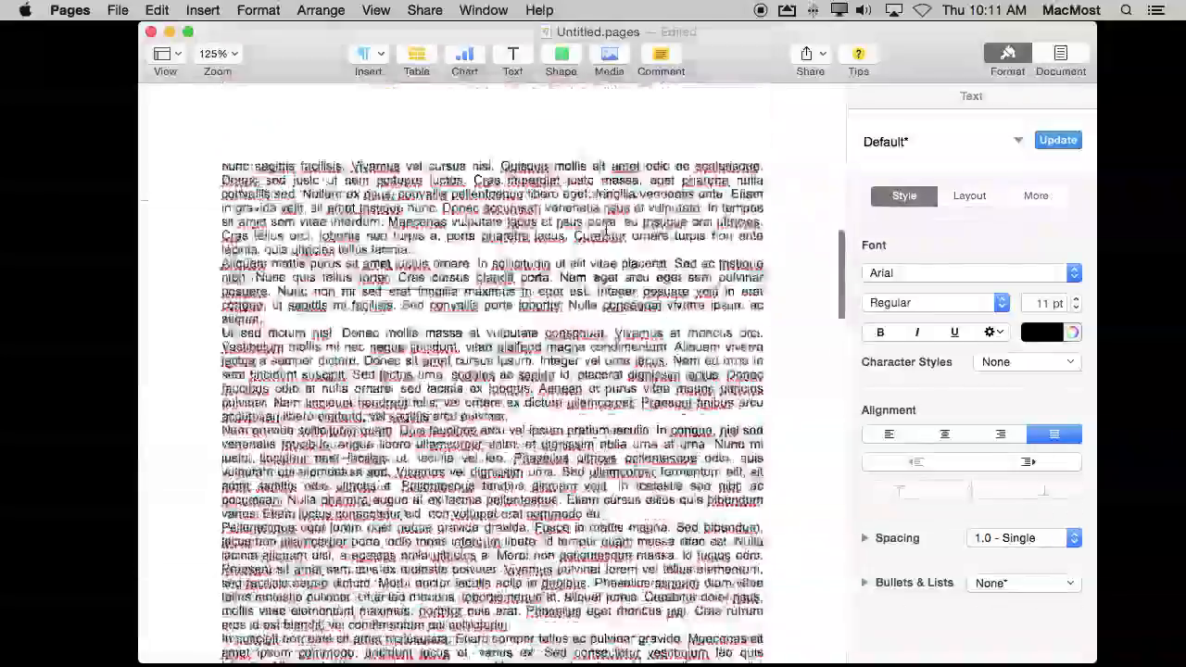
pyautogui.scroll(-3)
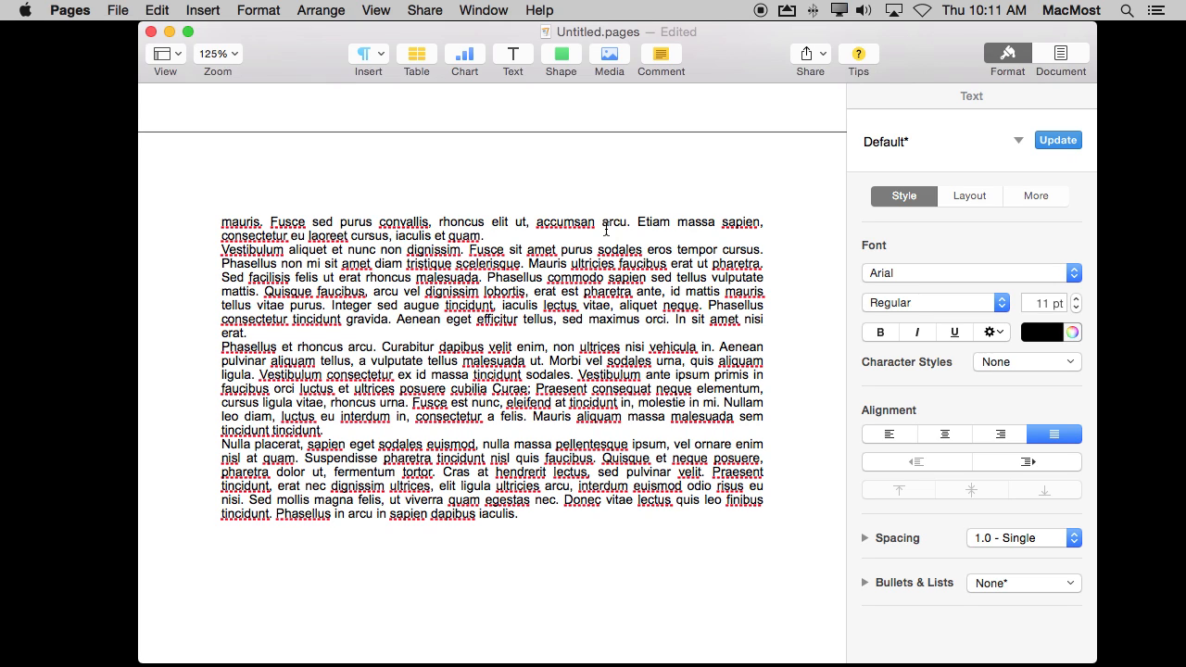
pyautogui.scroll(-3)
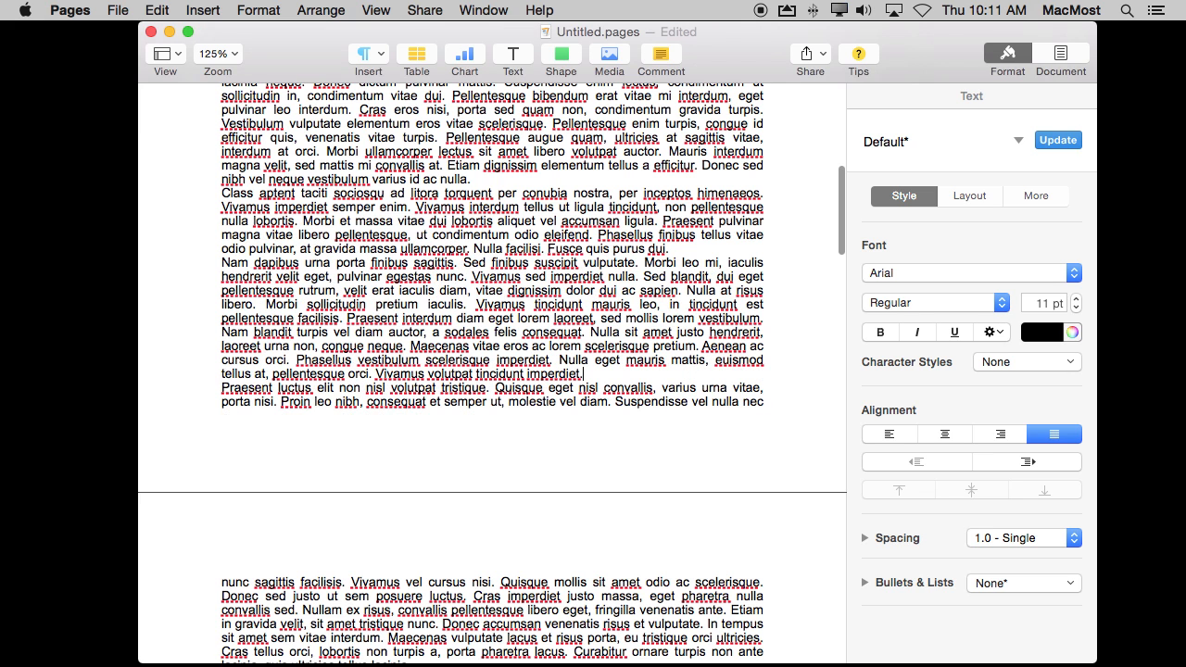